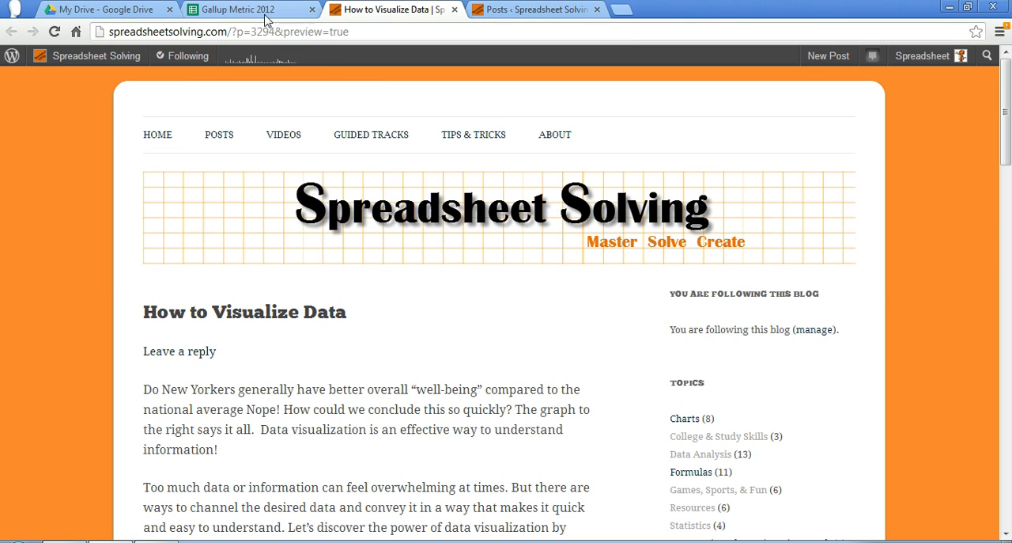
Select Kansas in C3 so the chart compares Kansas with Midwest and national averages
left_click(250, 9)
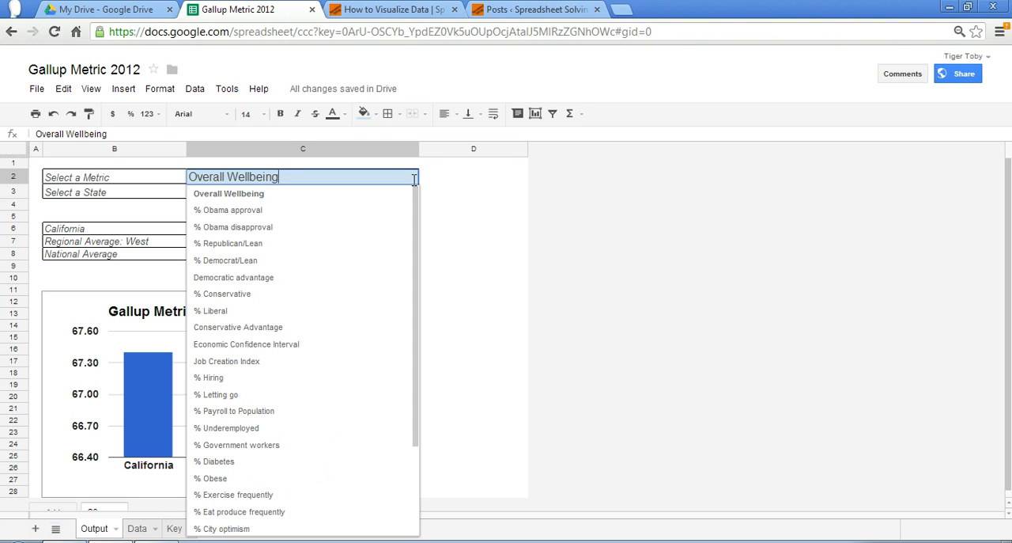
mouse_move(440, 215)
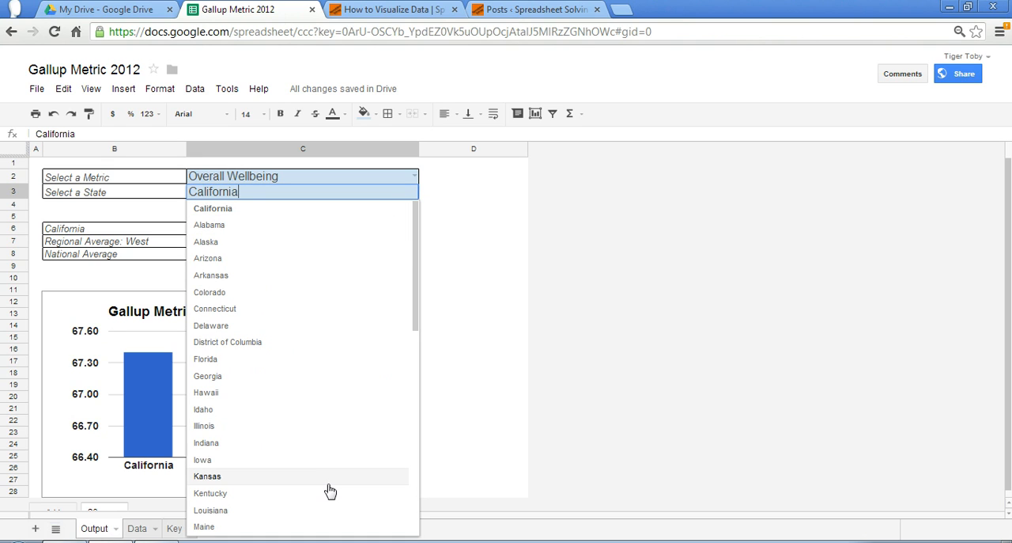
left_click(207, 475)
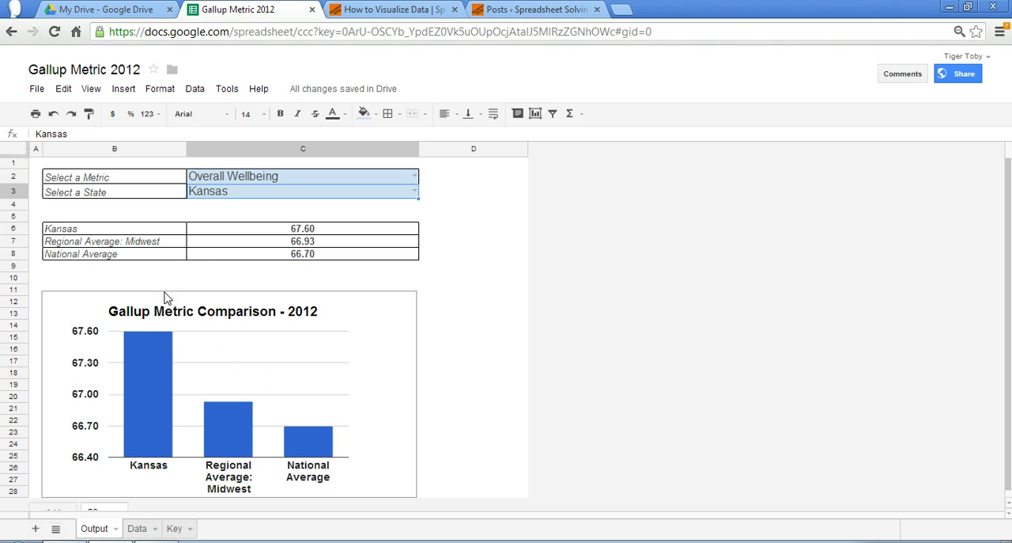
mouse_move(395, 388)
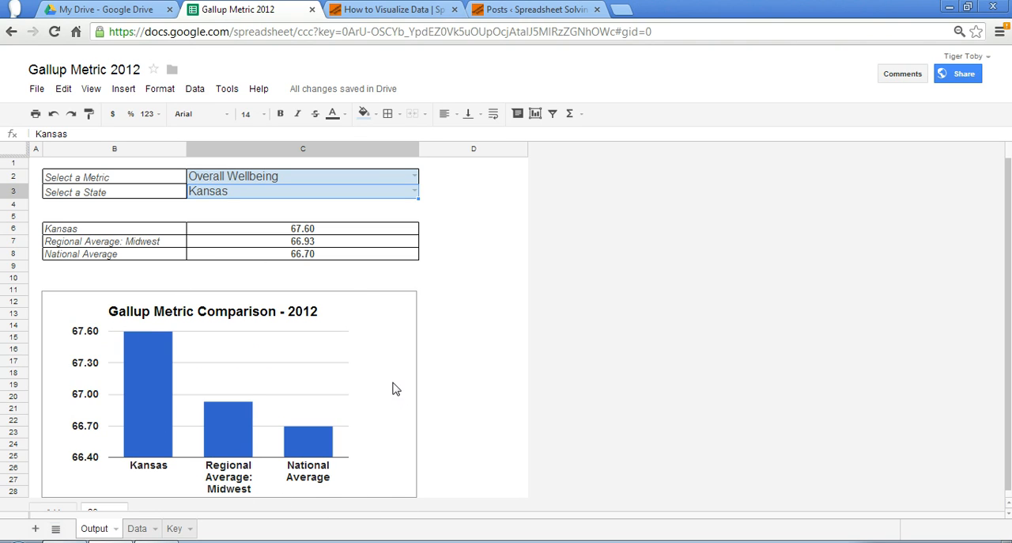
mouse_move(241, 516)
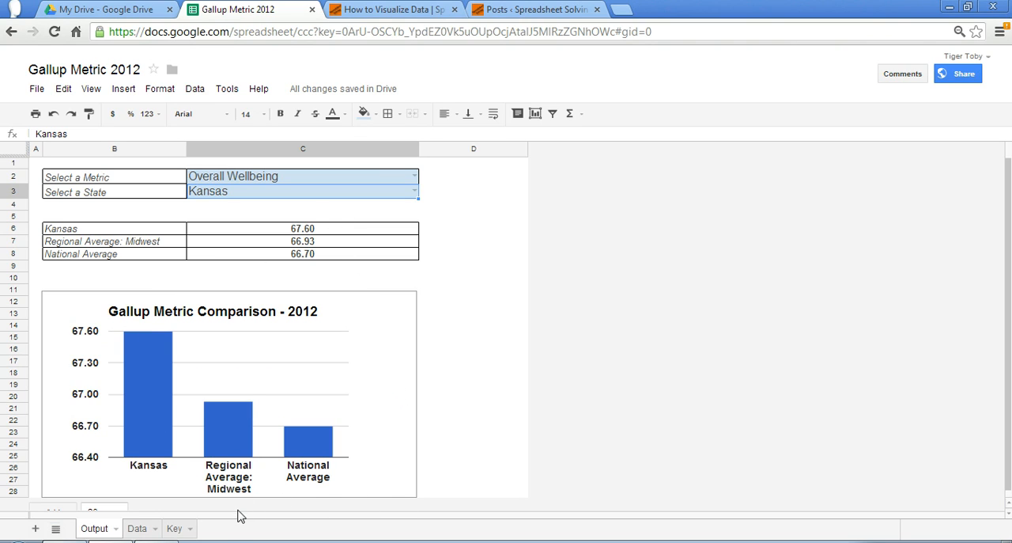
mouse_move(310, 483)
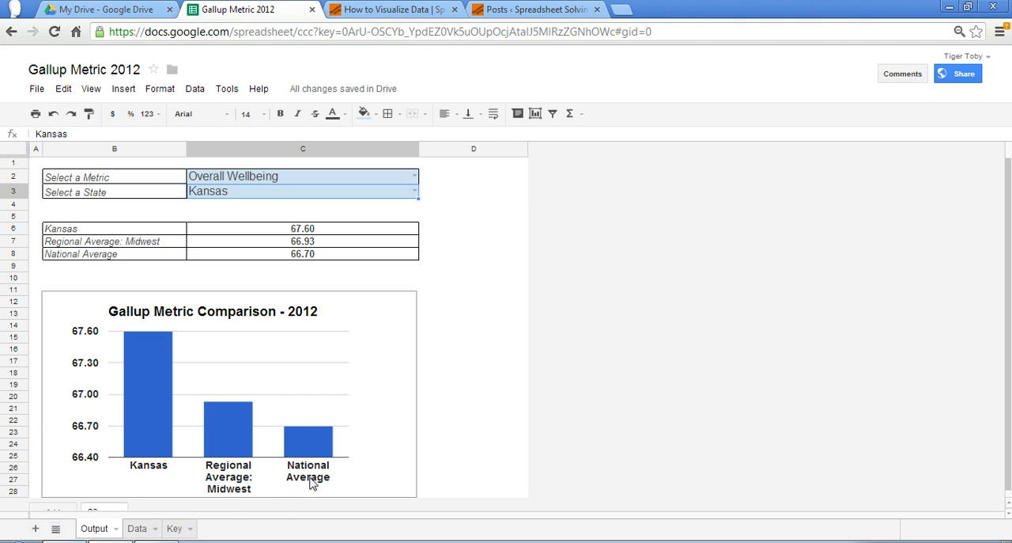
mouse_move(386, 299)
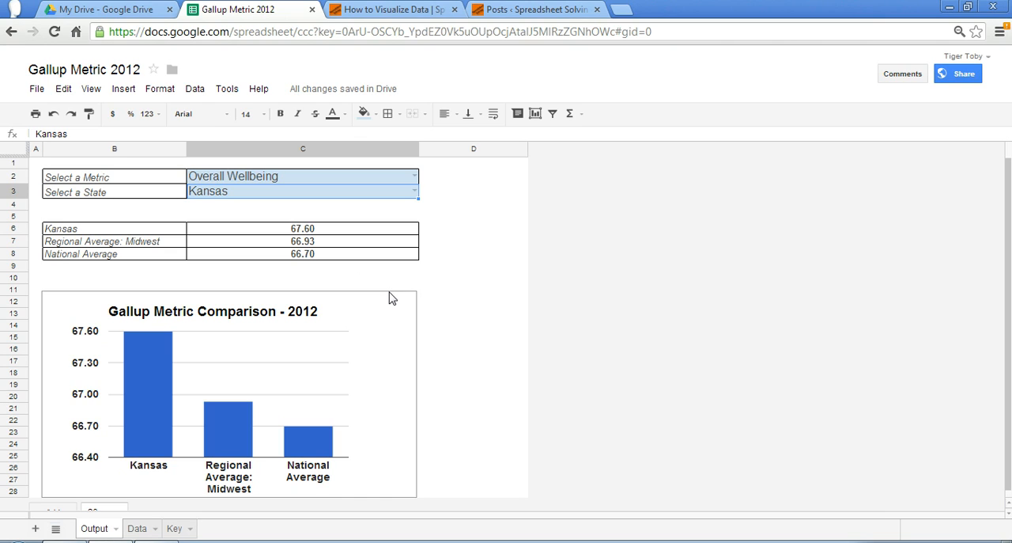
mouse_move(424, 190)
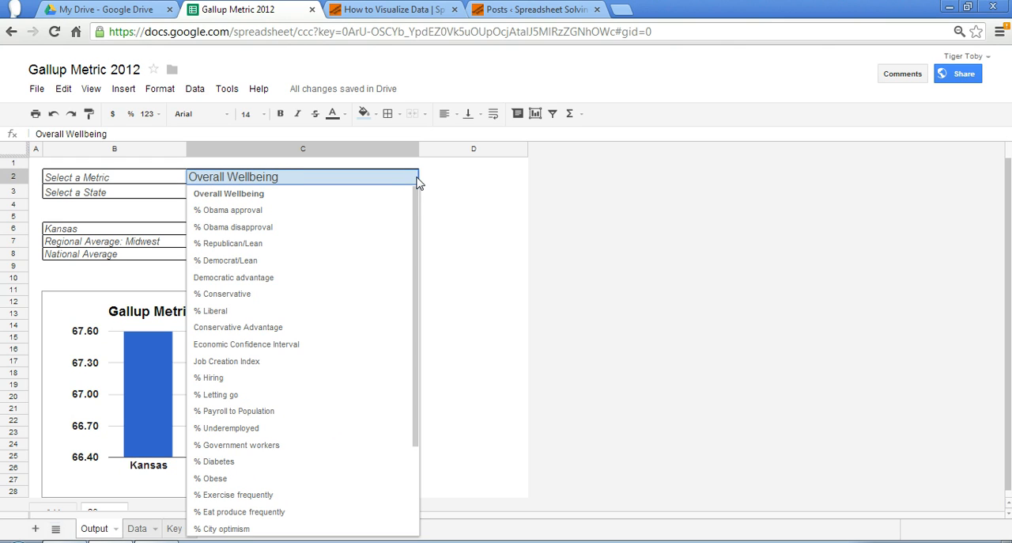
Set the metric to % Exercise frequently and the state to California (55.50 vs West 56.70, national 52.70)
left_click(304, 192)
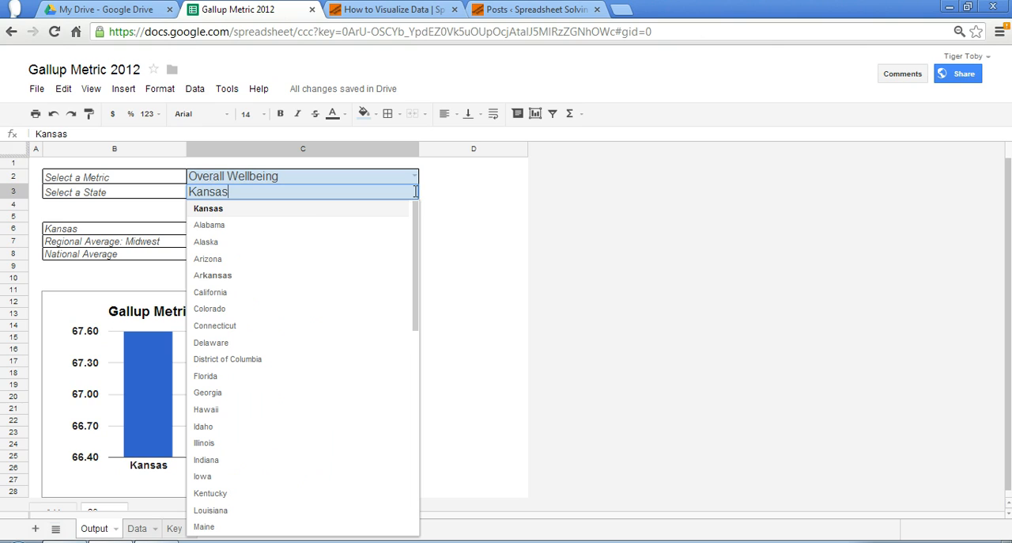
mouse_move(414, 181)
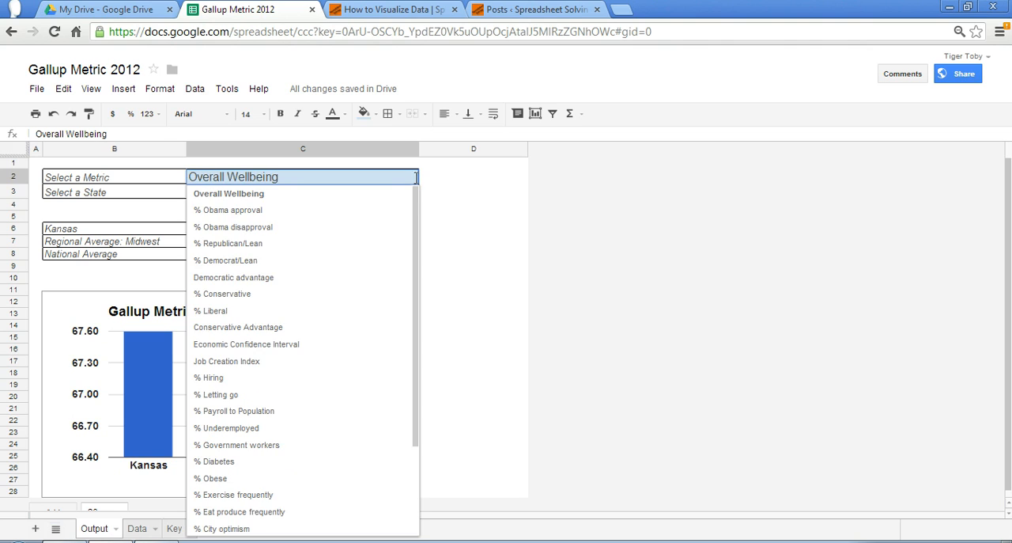
mouse_move(321, 500)
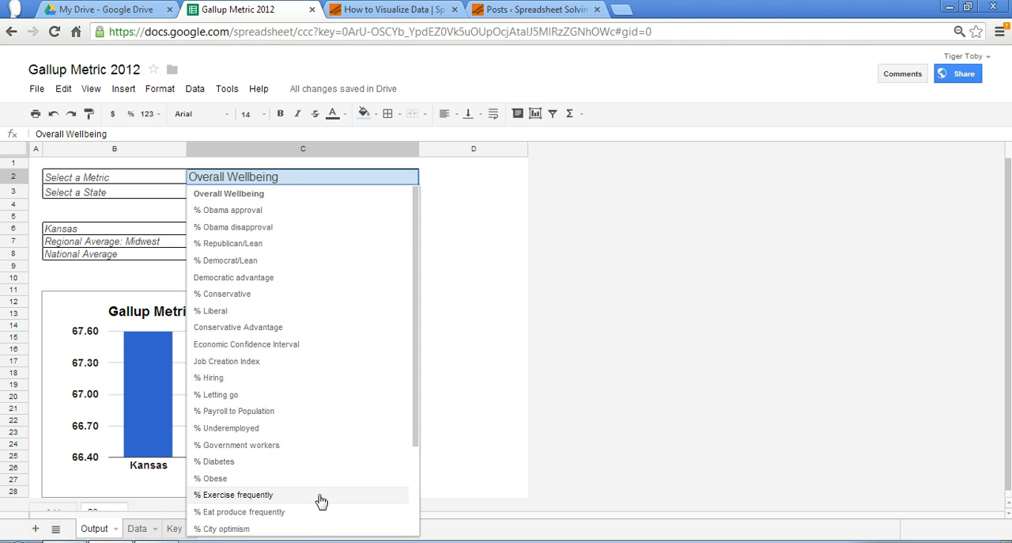
left_click(241, 494)
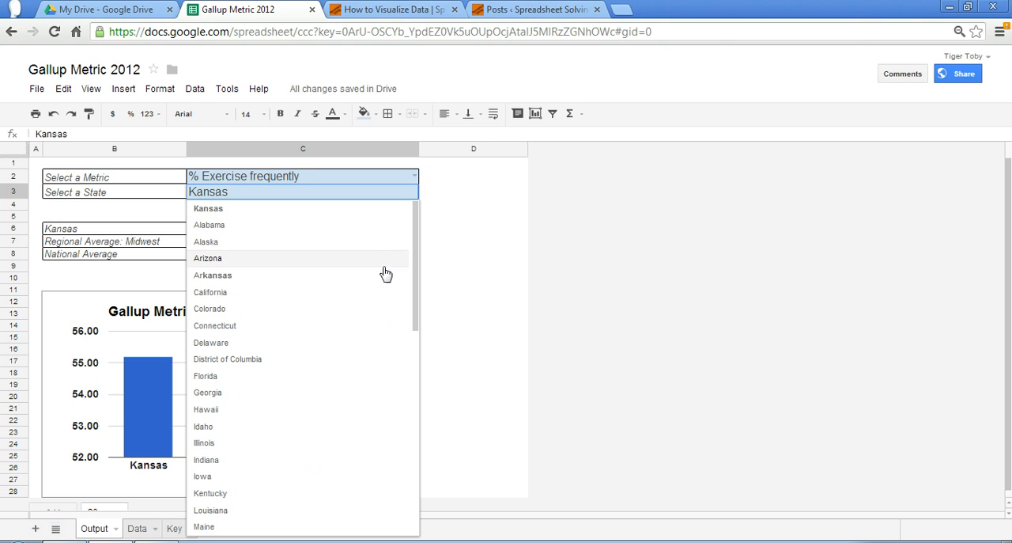
left_click(211, 291)
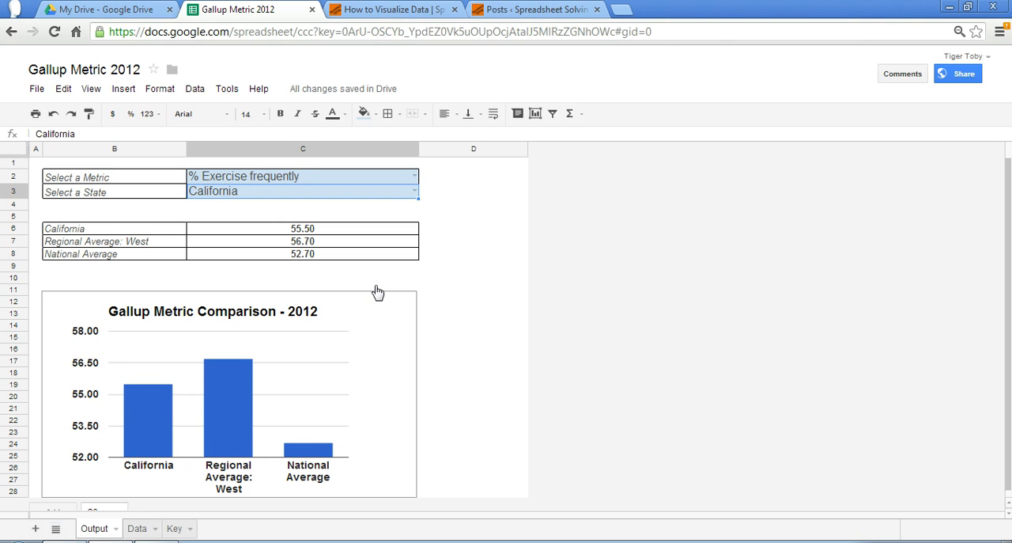
mouse_move(267, 440)
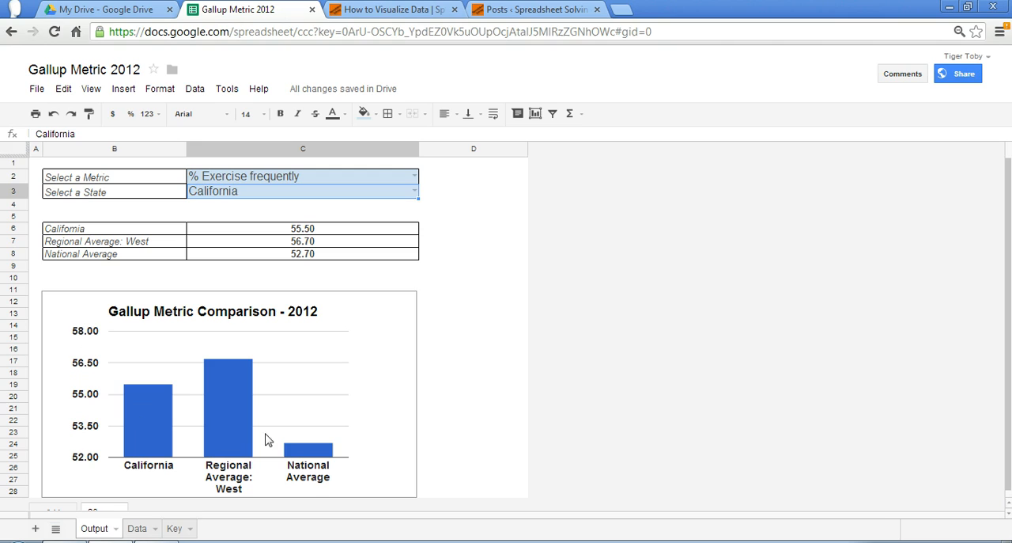
mouse_move(329, 465)
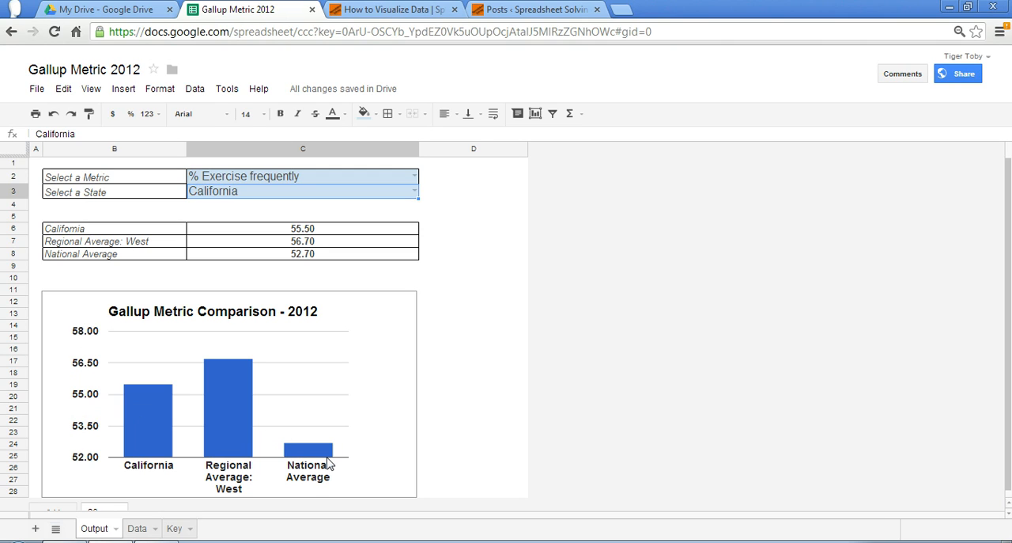
mouse_move(167, 424)
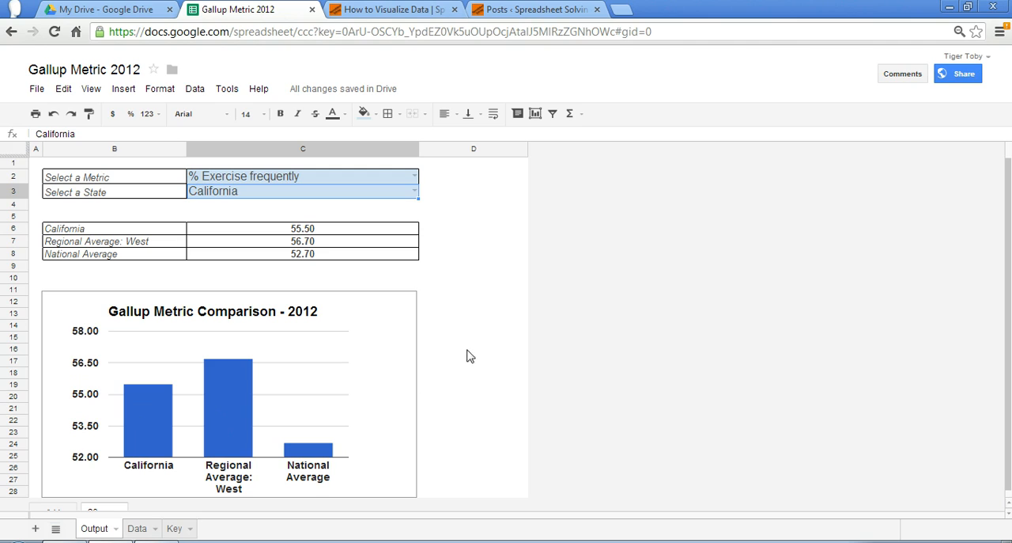
mouse_move(490, 353)
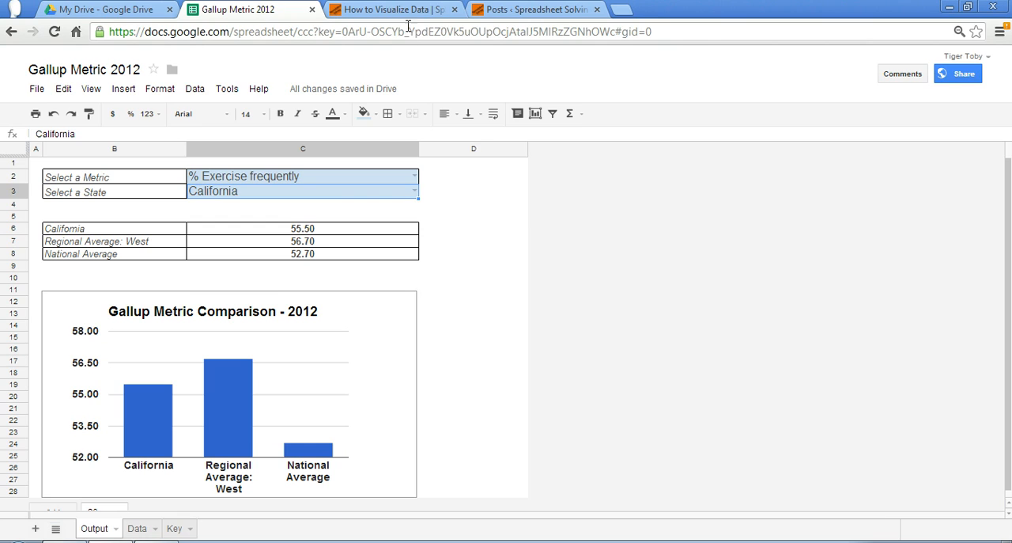
left_click(392, 10)
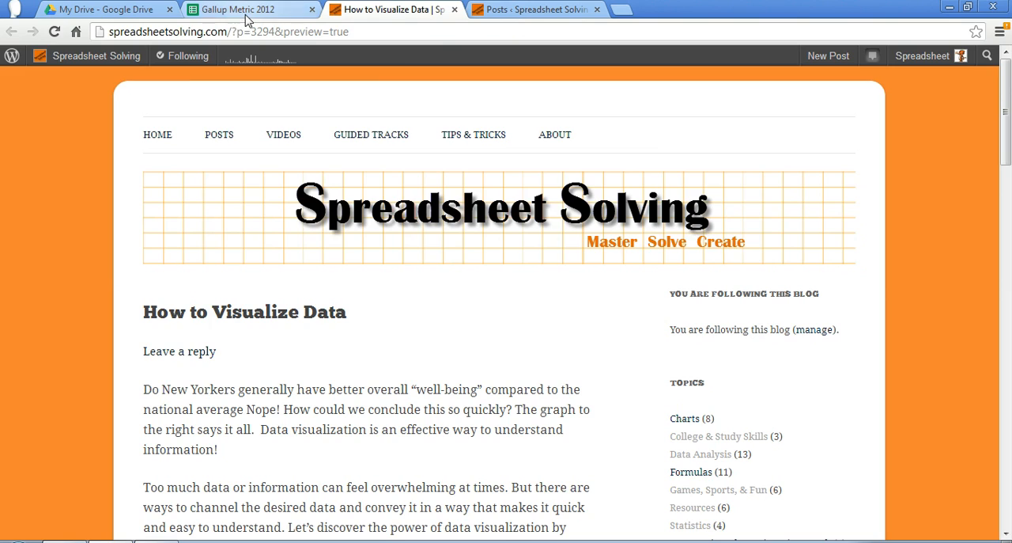
left_click(237, 10)
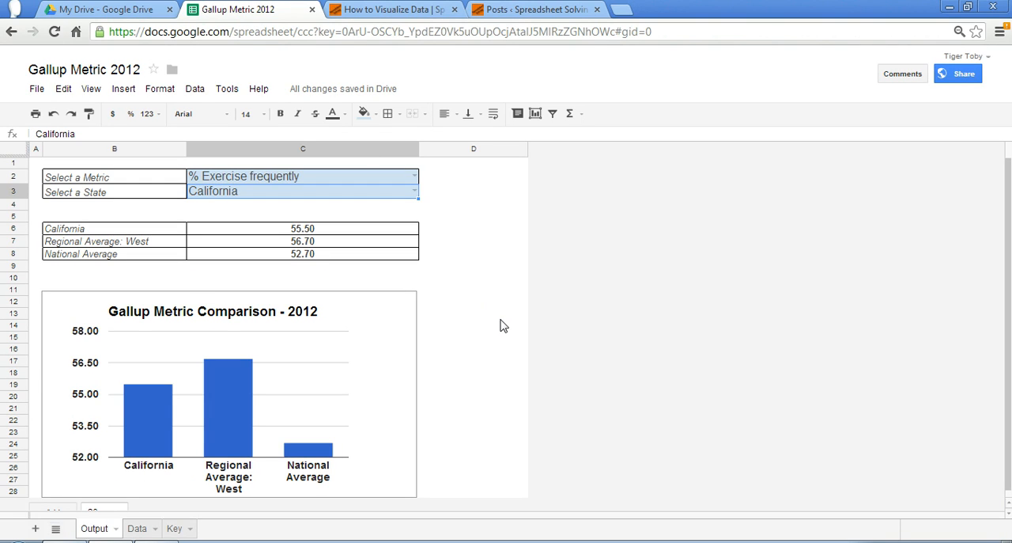